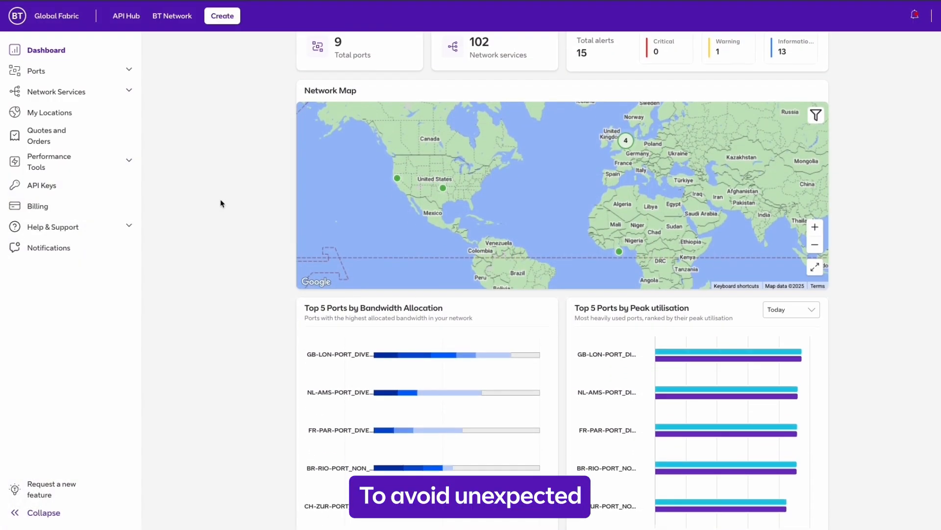
Step: Begin a new Customer Port on Customer Premises and choose Diverse — Same PoP diversity
scroll(down, 3)
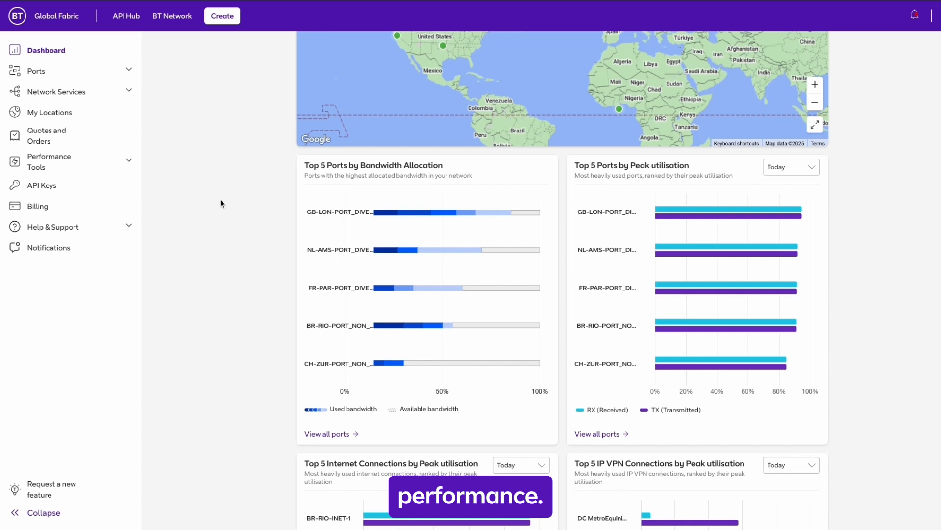
scroll(down, 3)
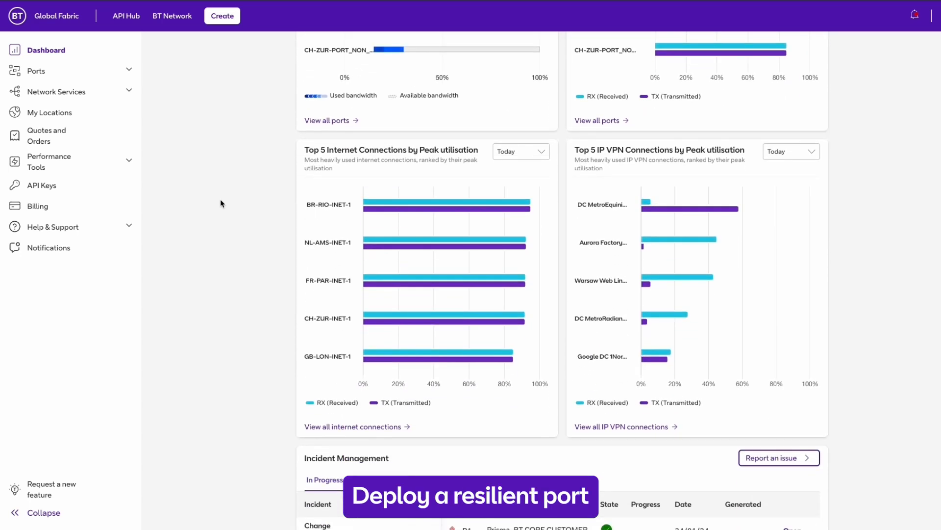
scroll(down, 3)
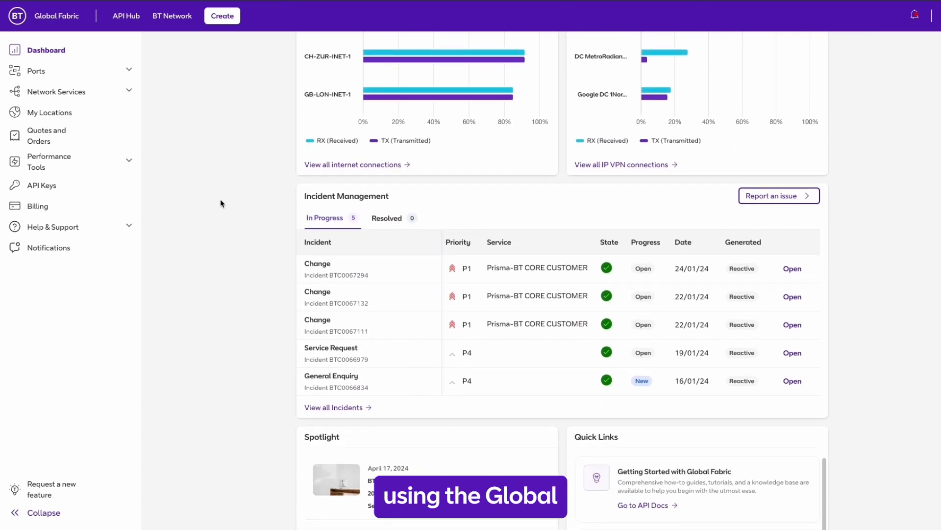
scroll(up, 3)
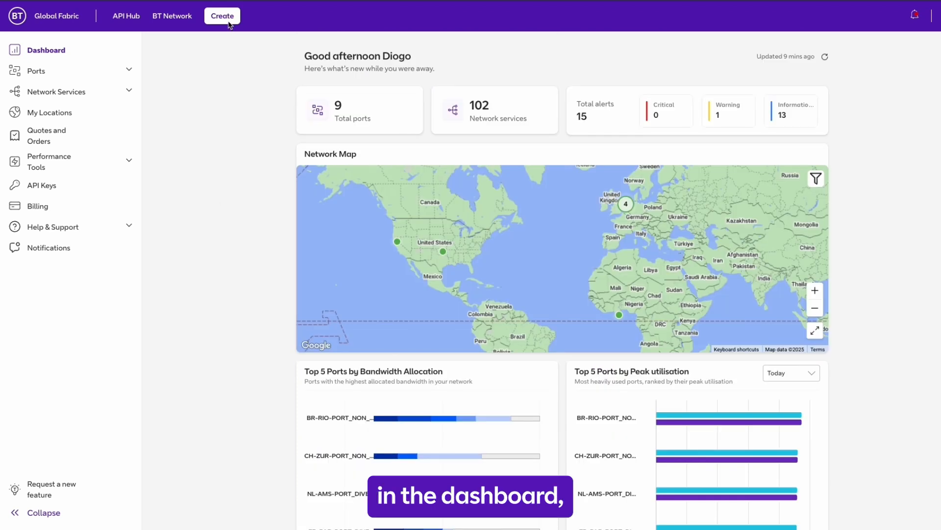
click(222, 16)
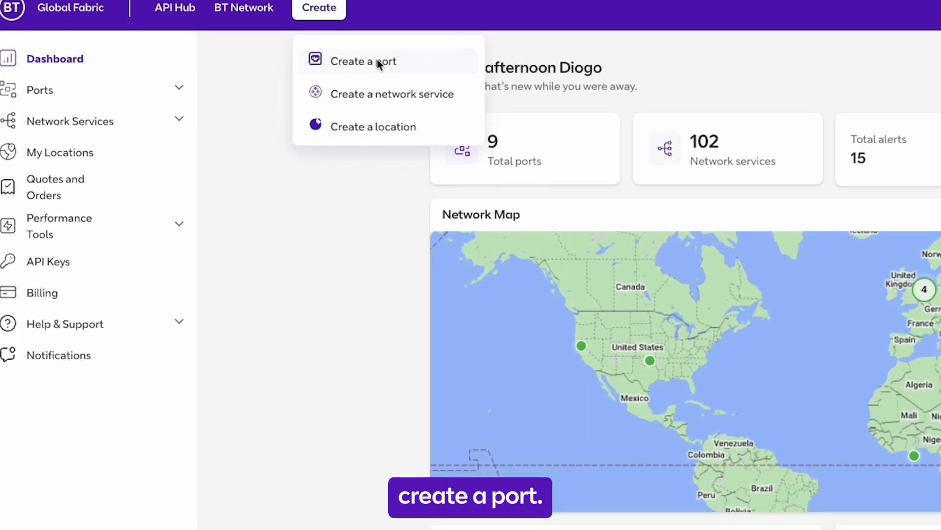
click(363, 60)
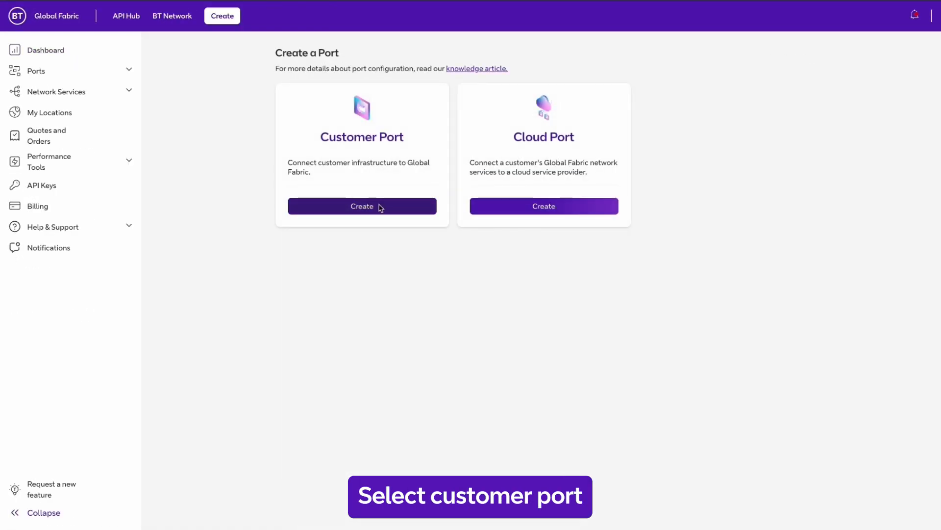
click(361, 206)
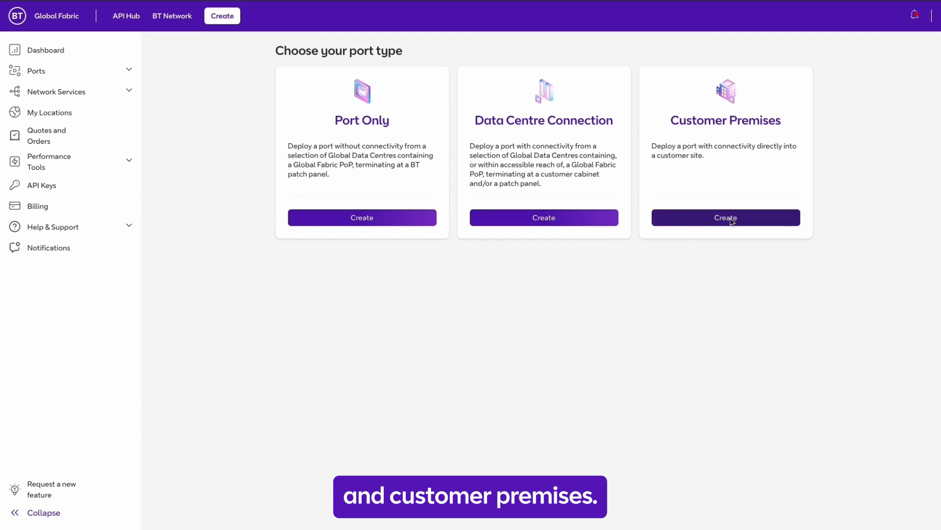
click(725, 218)
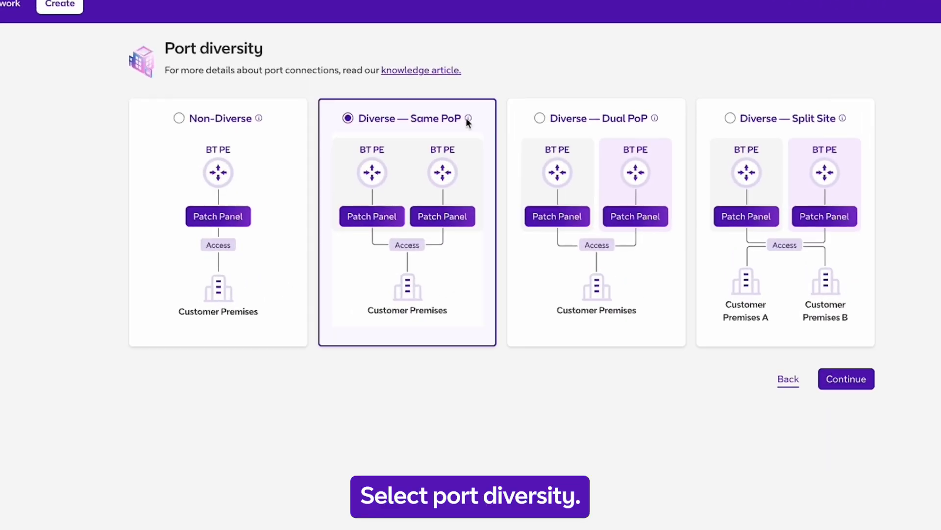
click(846, 379)
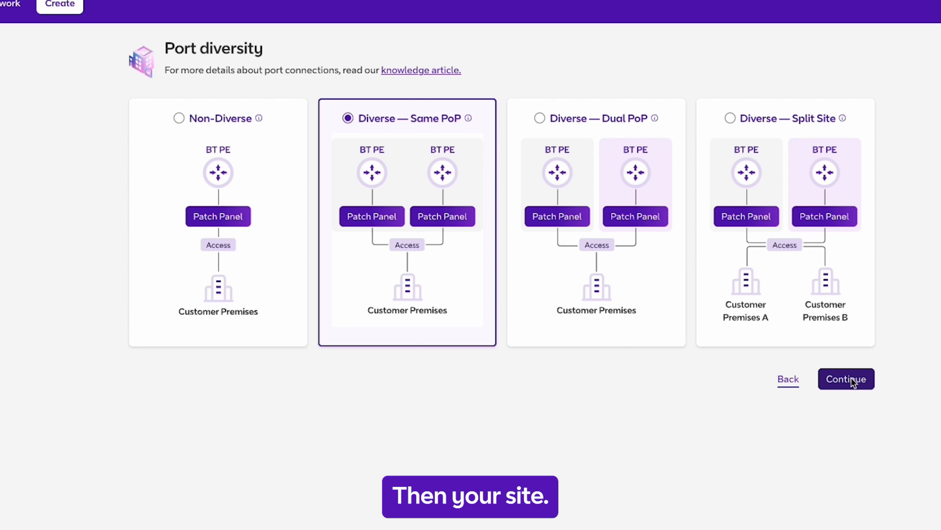
Step: Choose the country and BT One Braham East site, 10 Gbps primary speed, Openreach provider
click(845, 379)
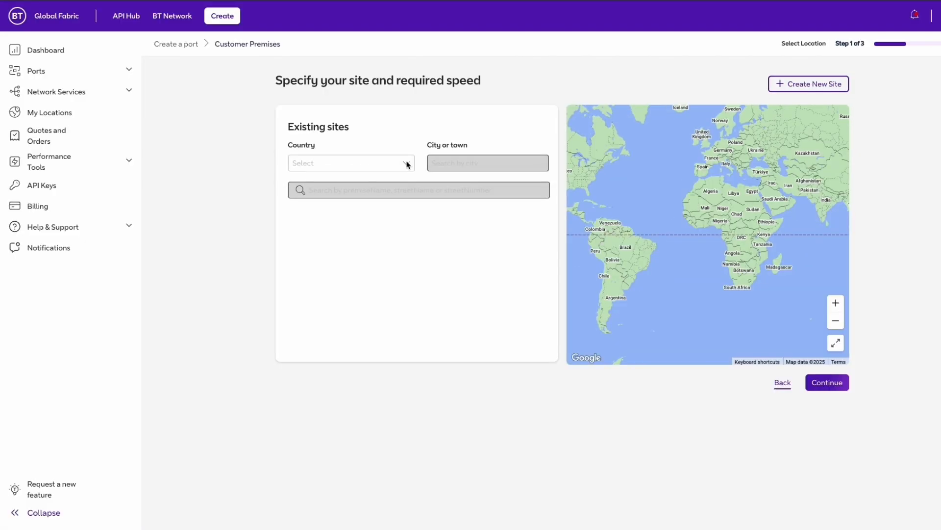
click(350, 163)
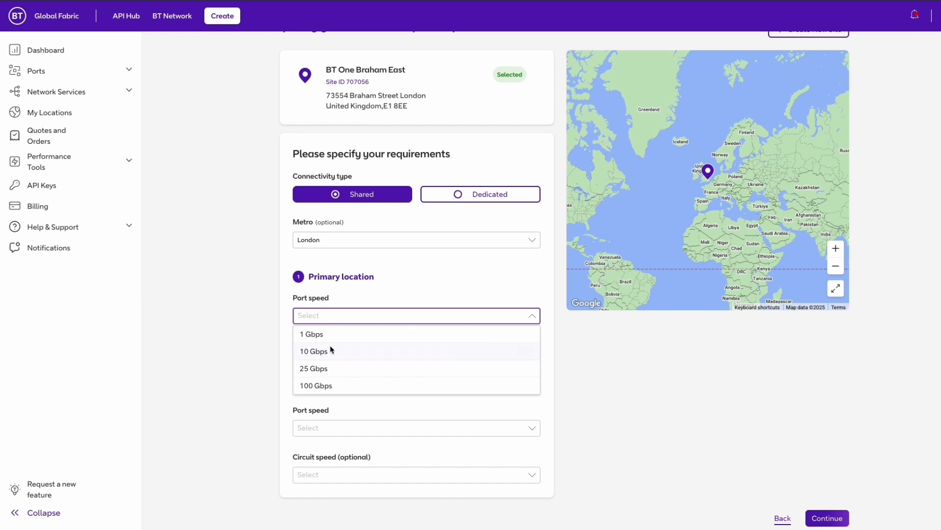
click(314, 351)
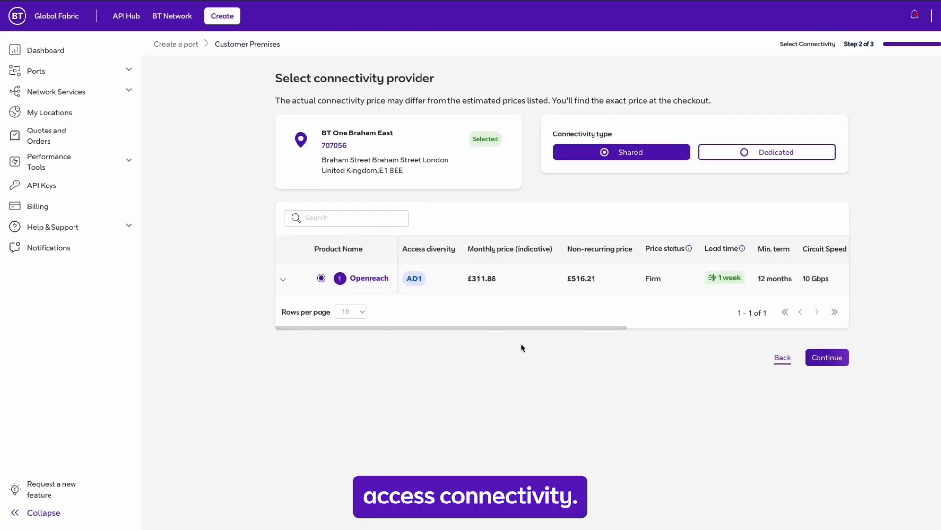
click(827, 357)
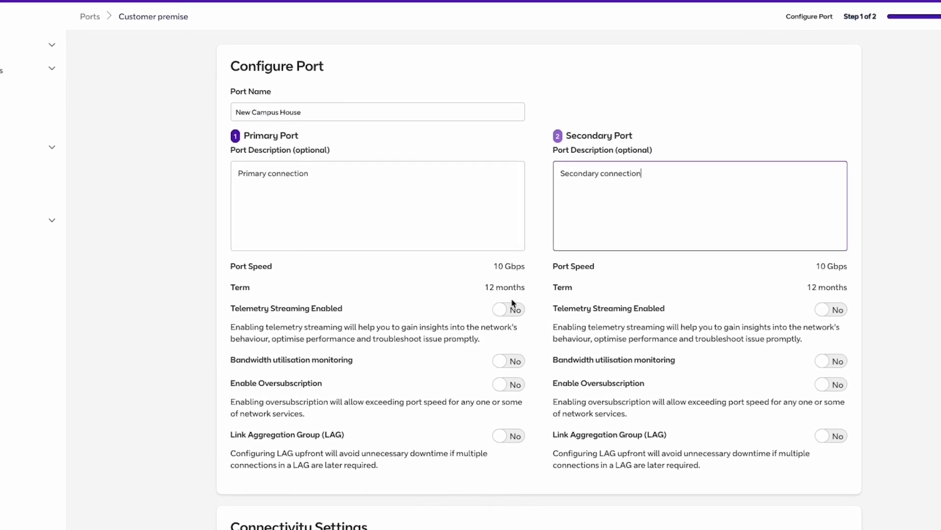
Step: Set Telemetry Streaming Enabled to Yes on the primary port and reach the £865.44 summary
click(508, 309)
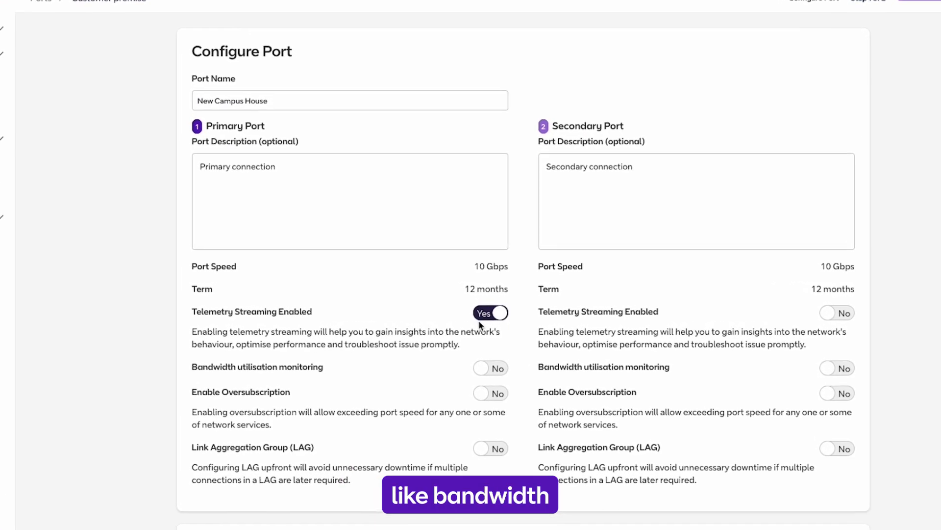
click(491, 368)
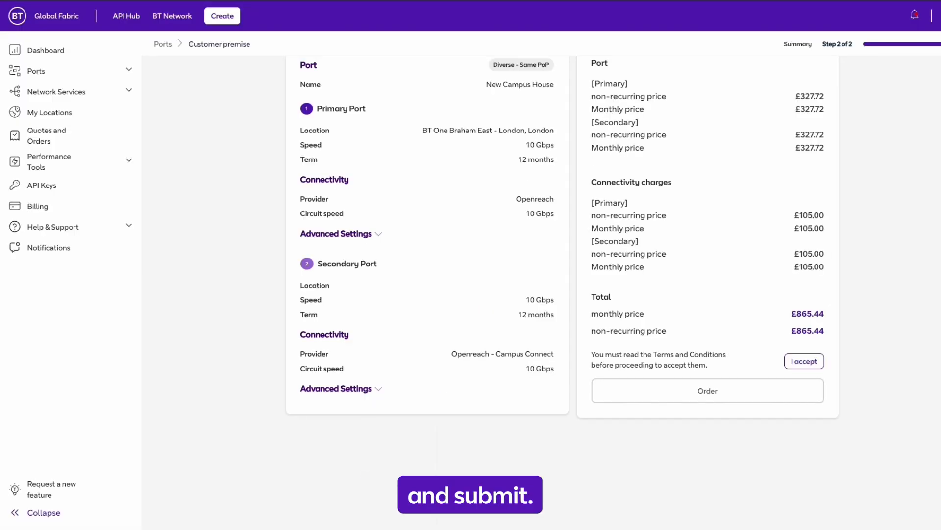
Step: Accept and order the port, connect New Campus Internet, and expand it to show 3 Gbps primary and 5 Gbps secondary
click(707, 390)
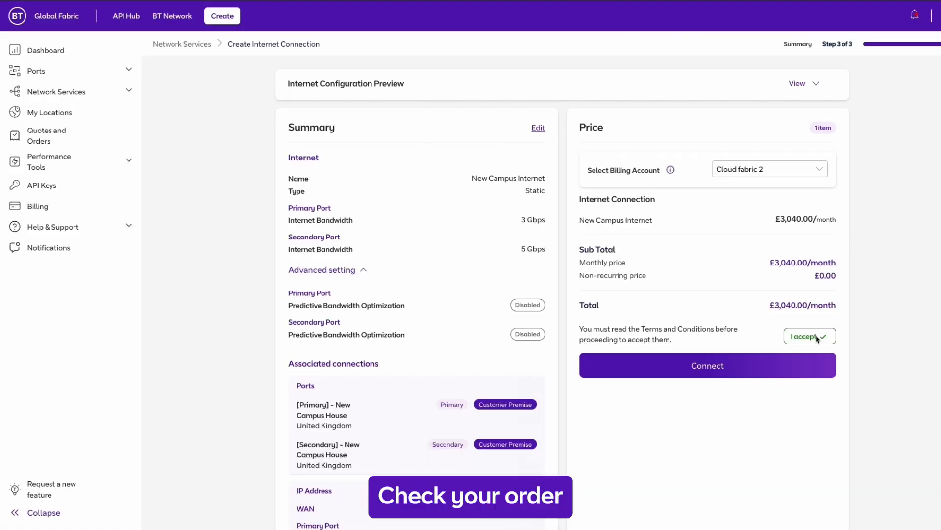
click(707, 364)
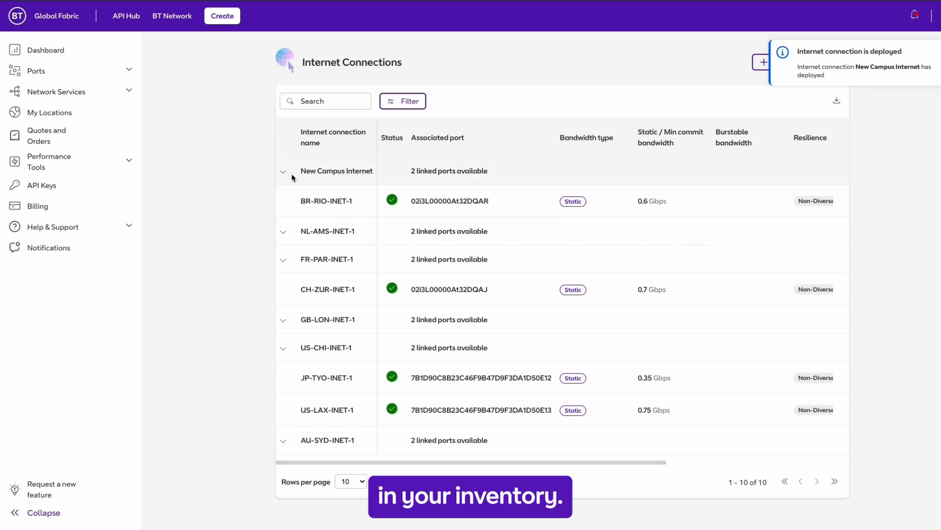
click(283, 175)
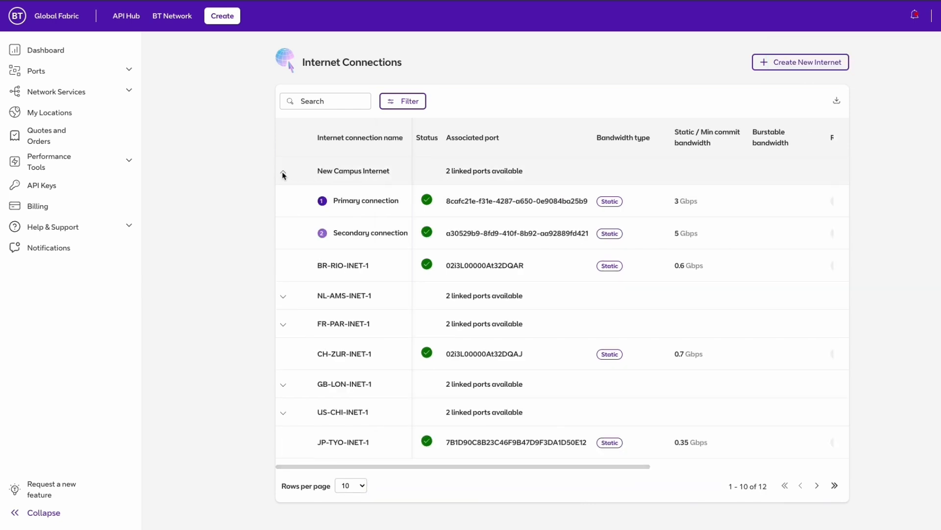